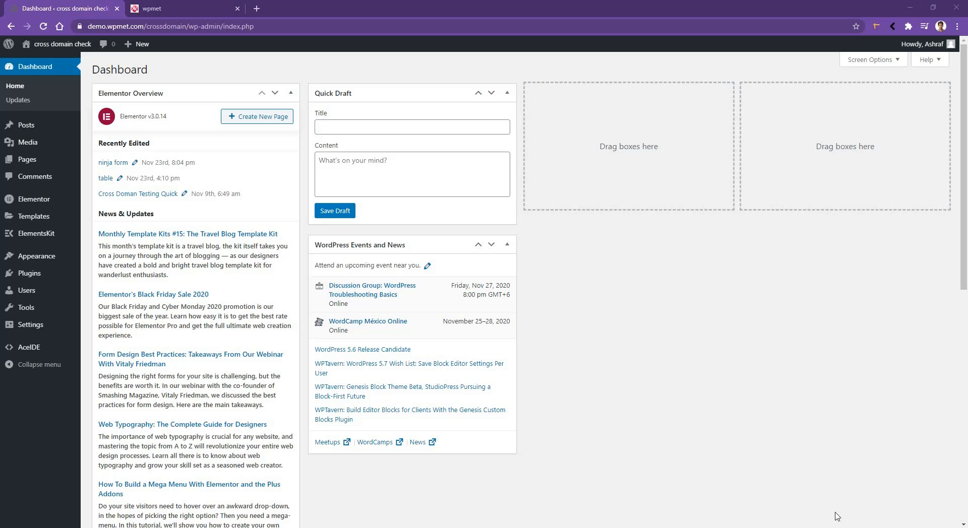
{"action": "mouse_move", "coordinate": [30, 273]}
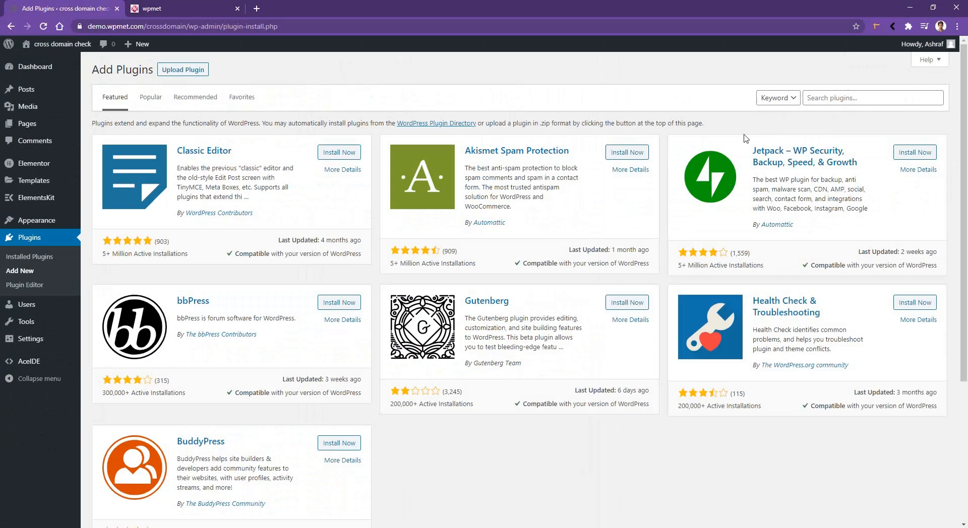
- Search the plugin directory for 'metform', then install and activate Metform Elementor Addon
{"action": "left_click", "coordinate": [872, 97]}
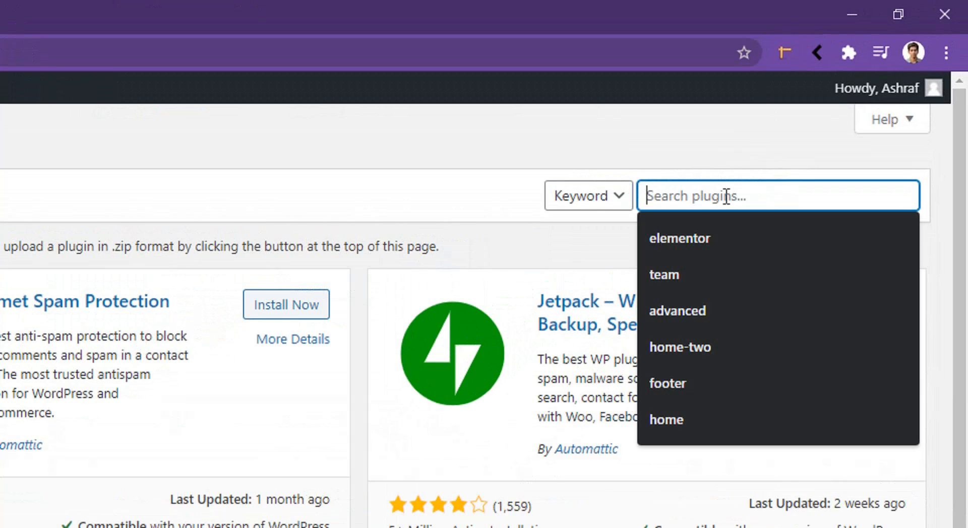
{"action": "type", "text": "metform"}
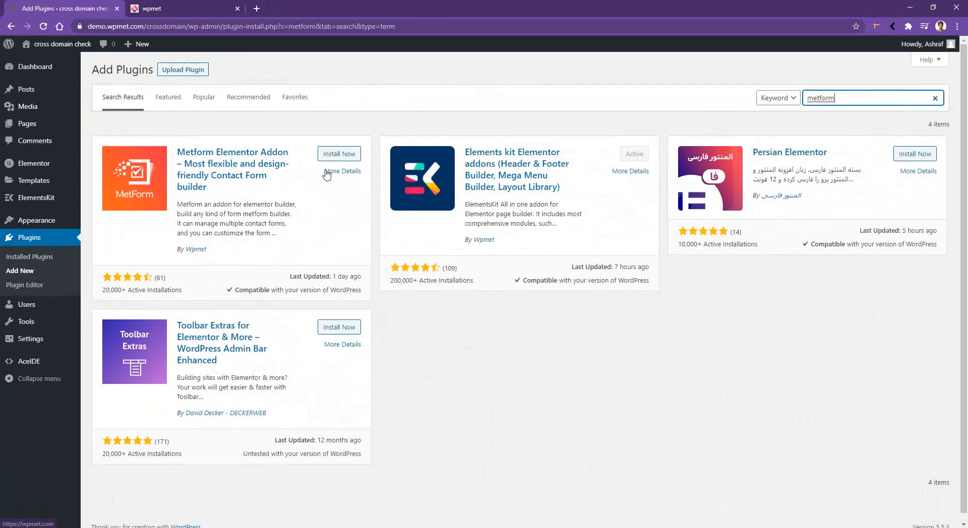
{"action": "left_click", "coordinate": [339, 154]}
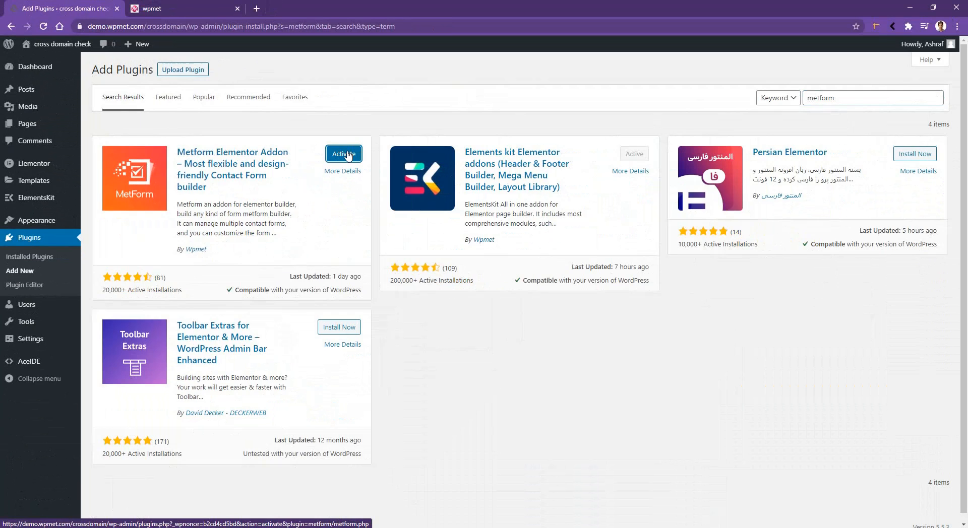
{"action": "left_click", "coordinate": [344, 153]}
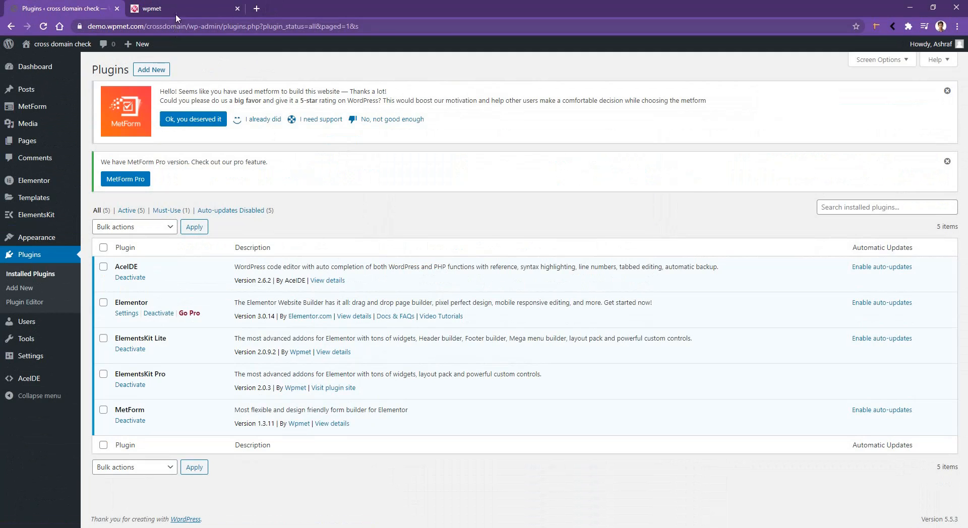
- Download metform-pro-1.2.4 from the wpmet Download History and save it to the desktop
{"action": "left_click", "coordinate": [179, 8]}
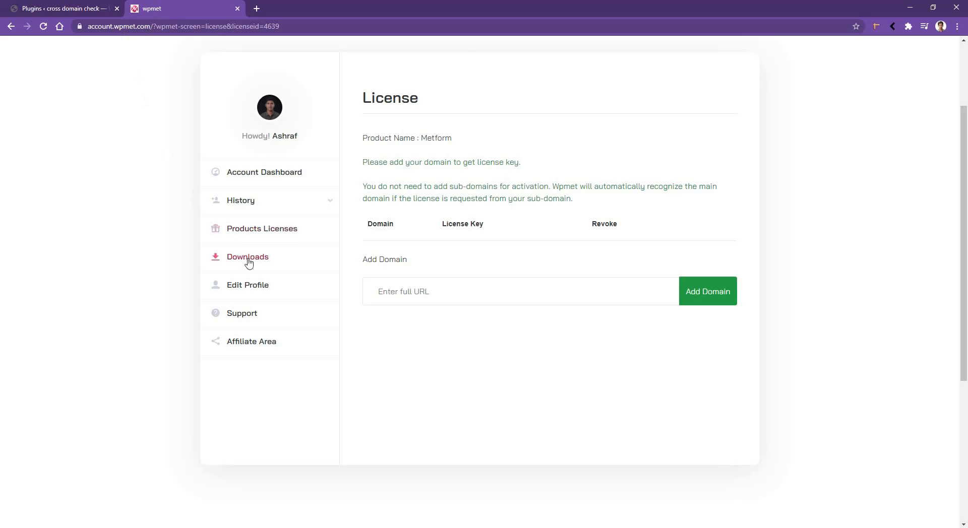
{"action": "left_click", "coordinate": [247, 257]}
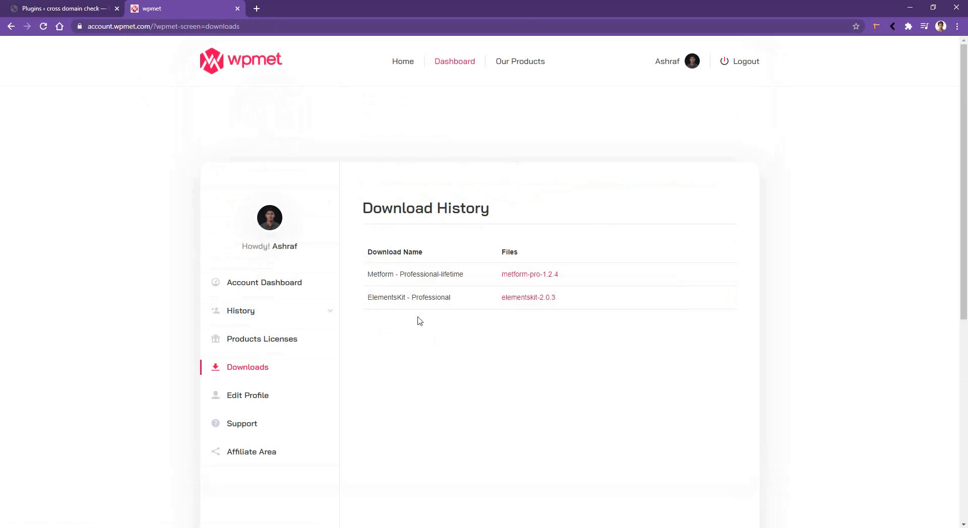
{"action": "left_click", "coordinate": [529, 275]}
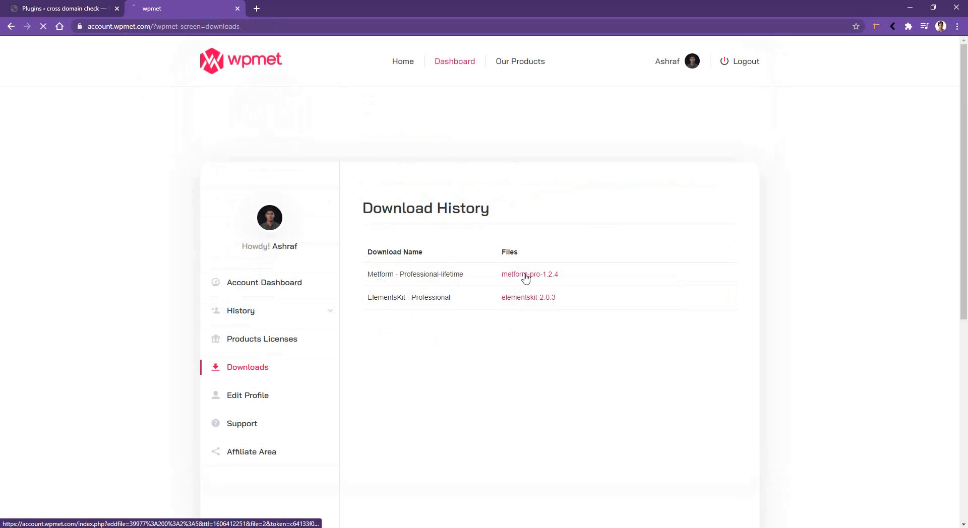
{"action": "left_click", "coordinate": [528, 275]}
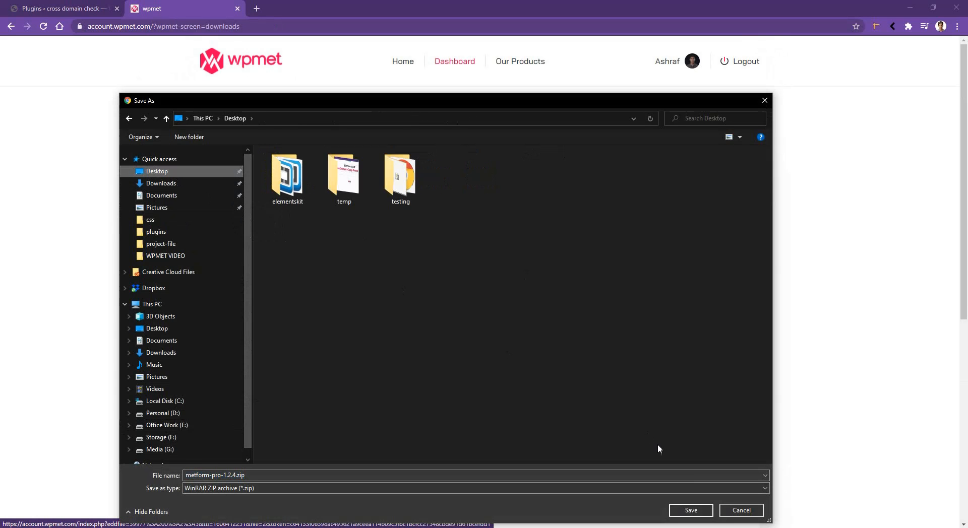
{"action": "left_click", "coordinate": [689, 510]}
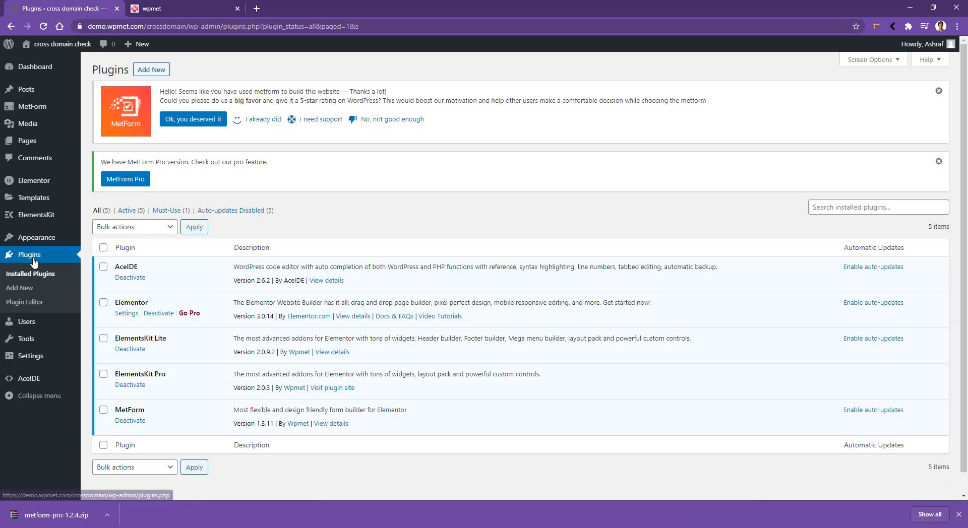
- Upload metform-pro-1.2.4.zip via Upload Plugin, install it, and activate MetForm Pro
{"action": "left_click", "coordinate": [18, 287]}
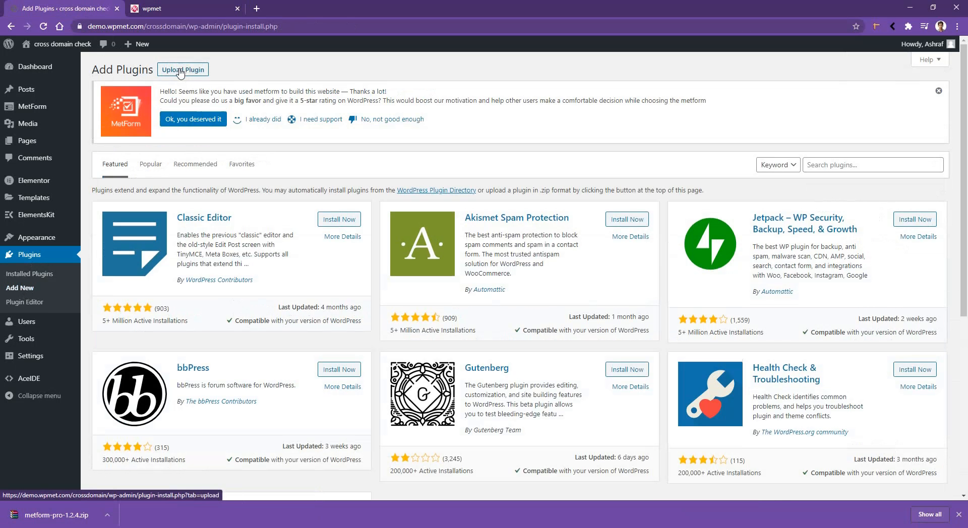
{"action": "left_click", "coordinate": [183, 69]}
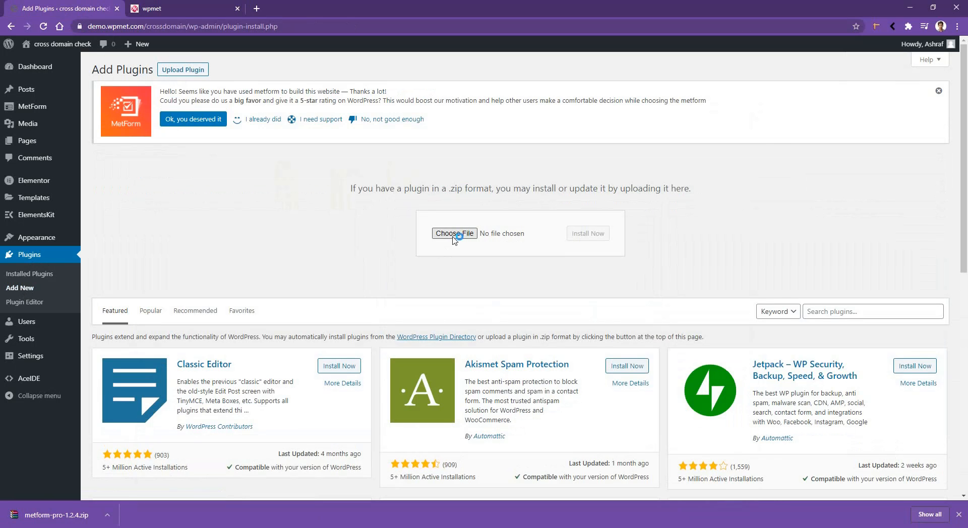
{"action": "left_click", "coordinate": [454, 233]}
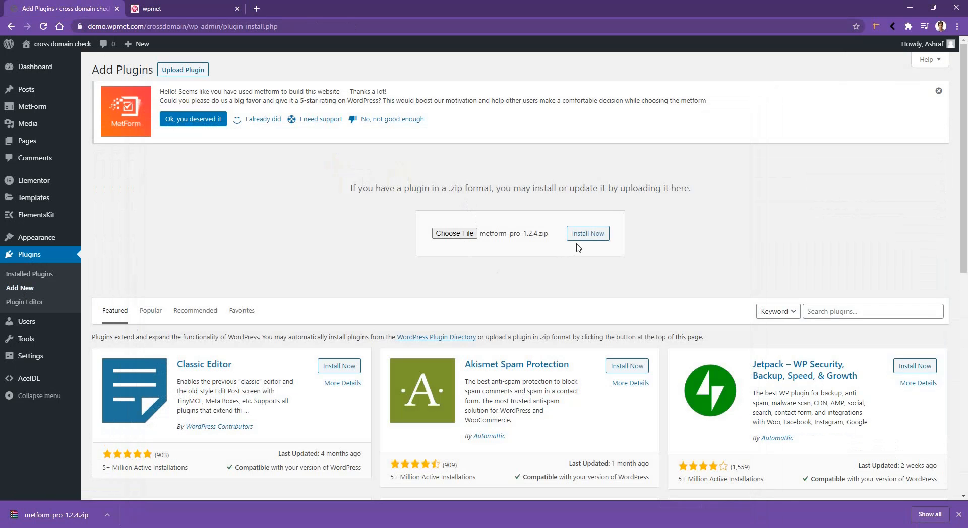
{"action": "left_click", "coordinate": [587, 233]}
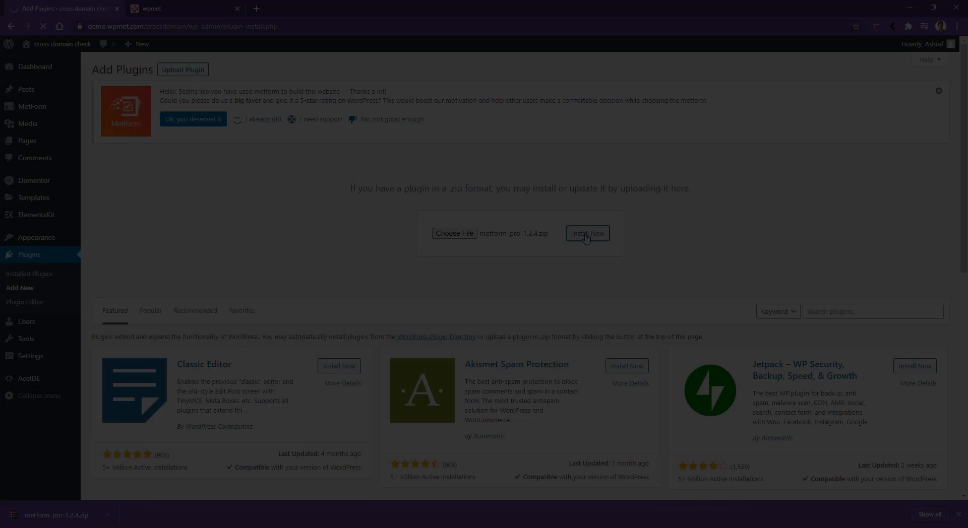
{"action": "left_click", "coordinate": [587, 234]}
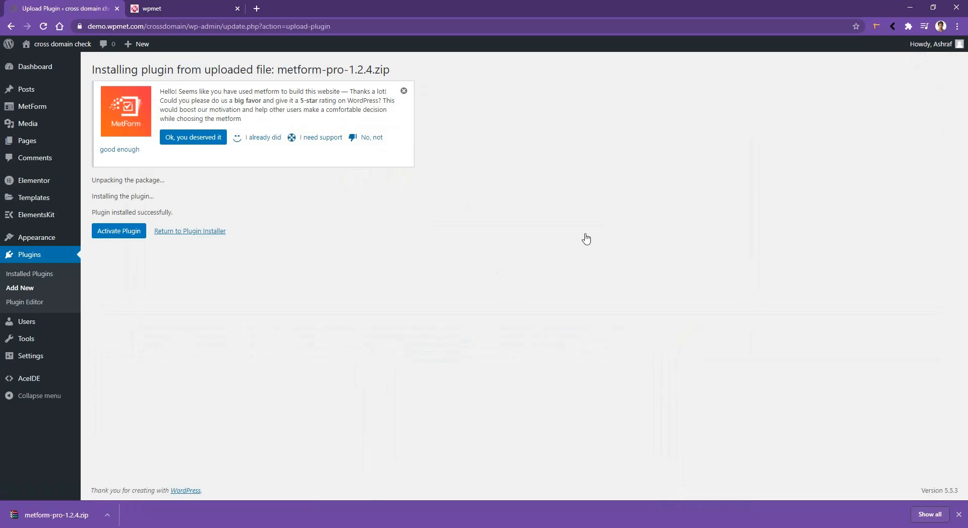
{"action": "left_click", "coordinate": [118, 230]}
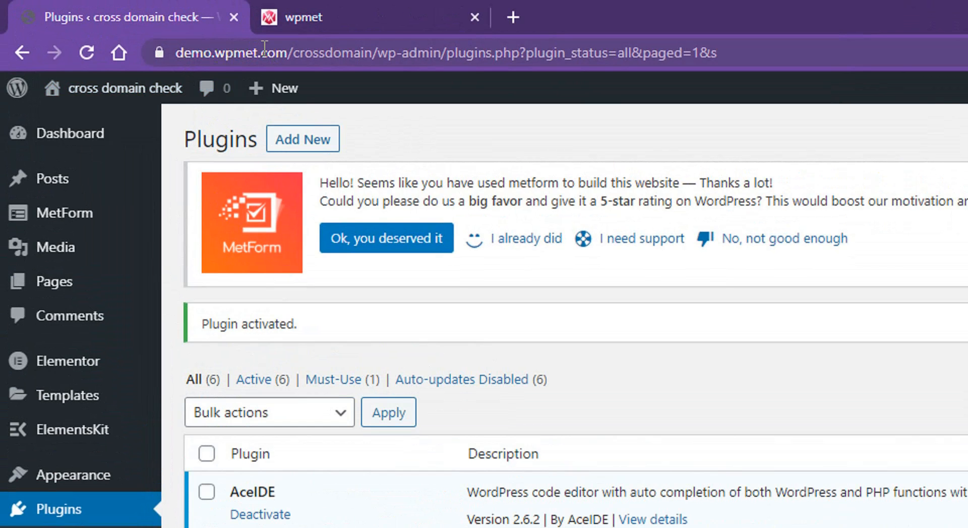
{"action": "mouse_move", "coordinate": [287, 52]}
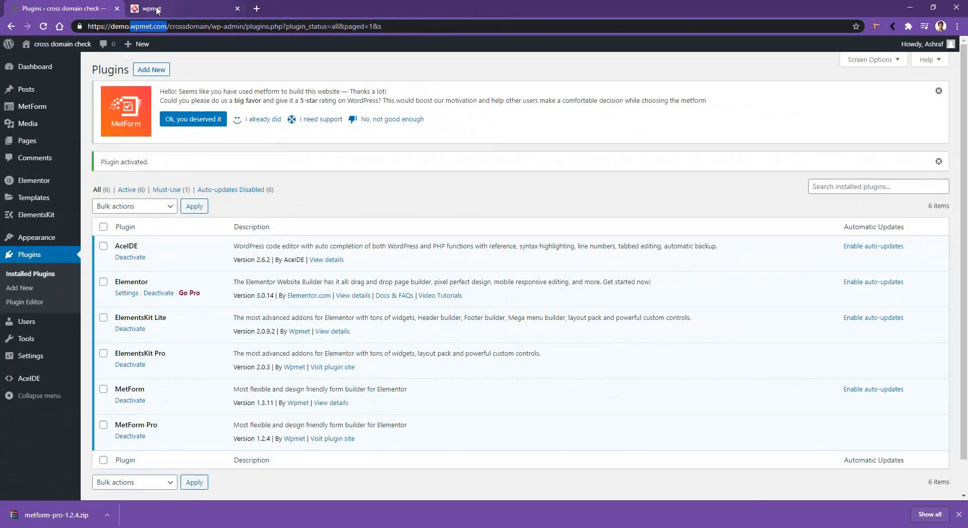
- Add wpmet.com to the Metform license's domains and reveal its license key
{"action": "left_click", "coordinate": [171, 9]}
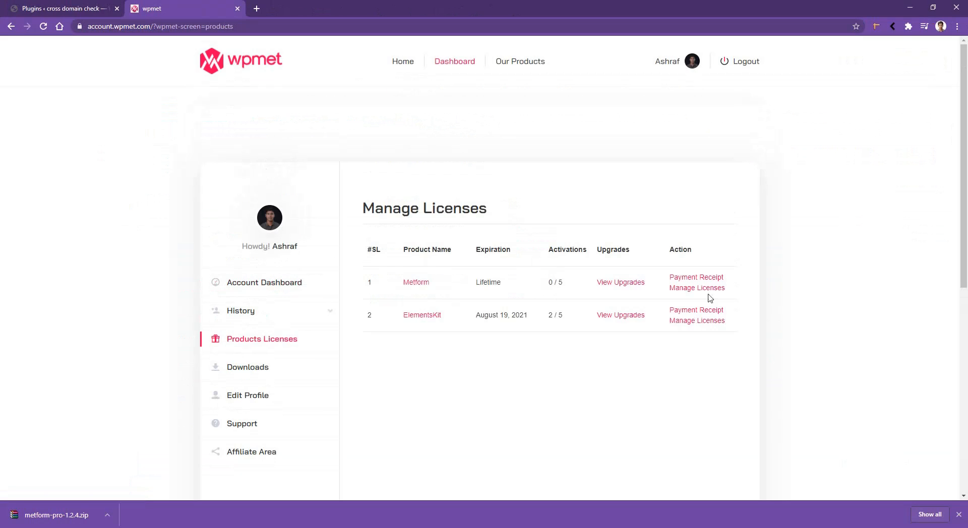
{"action": "mouse_move", "coordinate": [702, 299]}
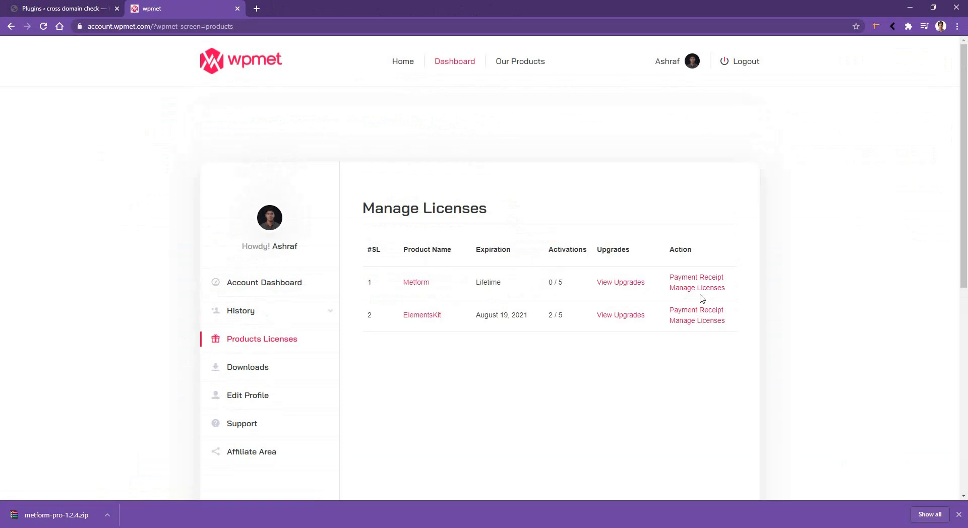
{"action": "left_click", "coordinate": [696, 288]}
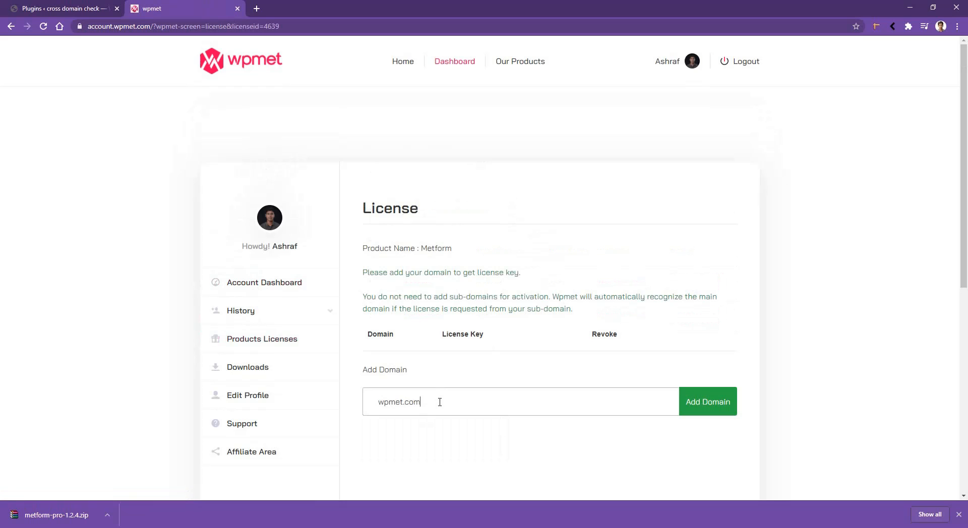
{"action": "mouse_move", "coordinate": [707, 402]}
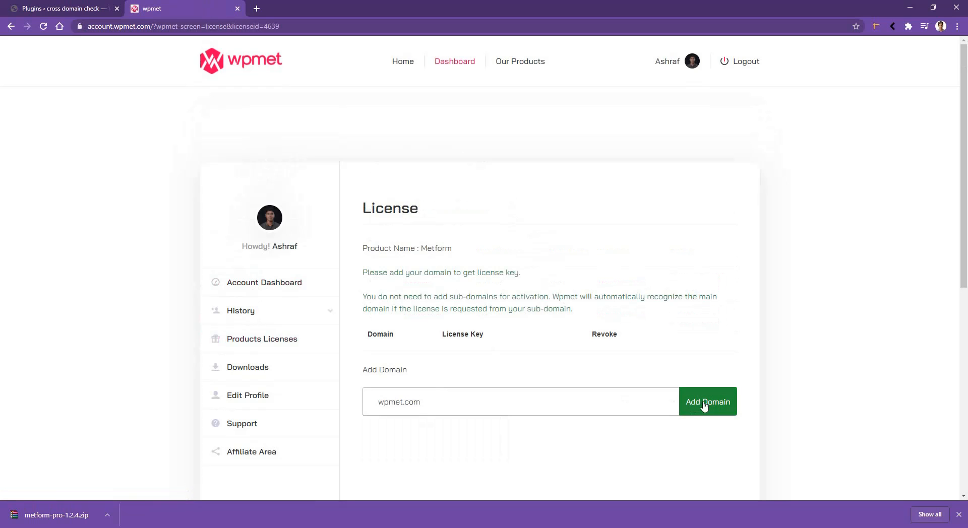
{"action": "left_click", "coordinate": [707, 402]}
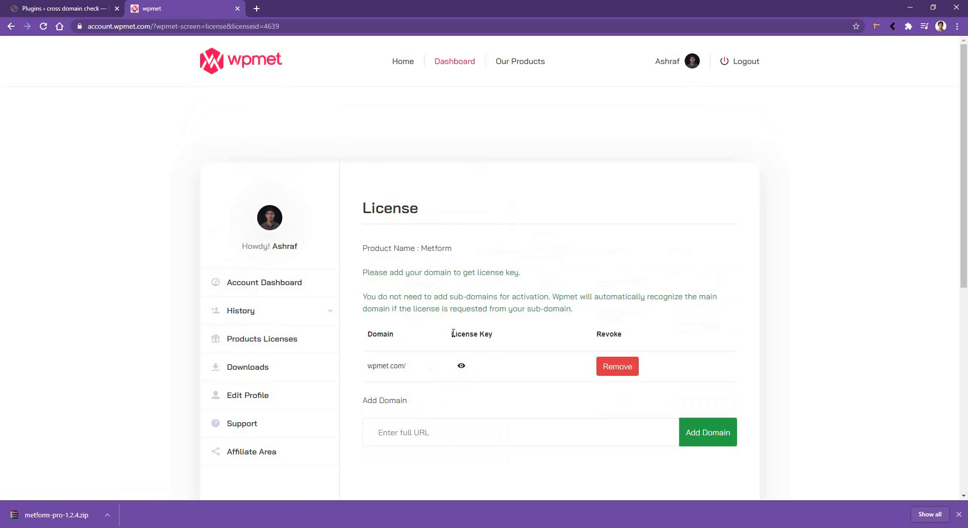
{"action": "left_click", "coordinate": [461, 366]}
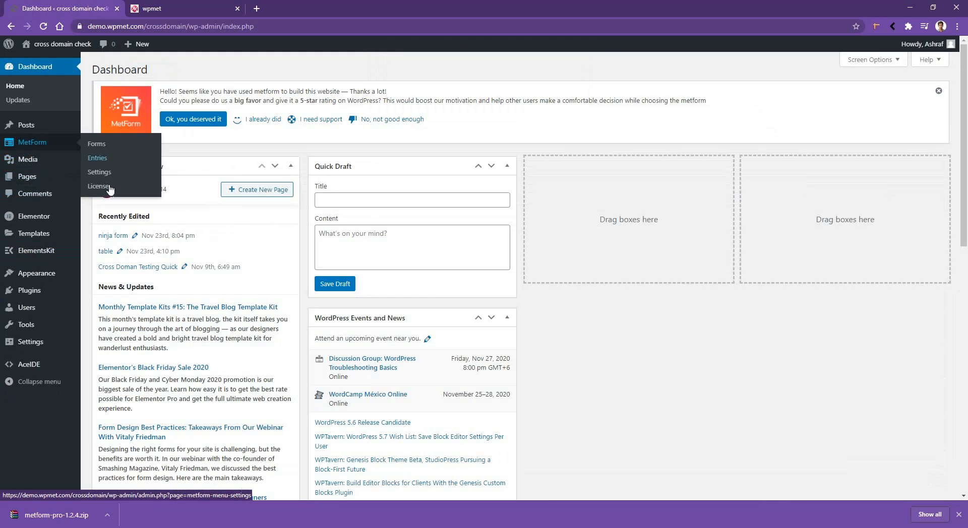
{"action": "left_click", "coordinate": [99, 186]}
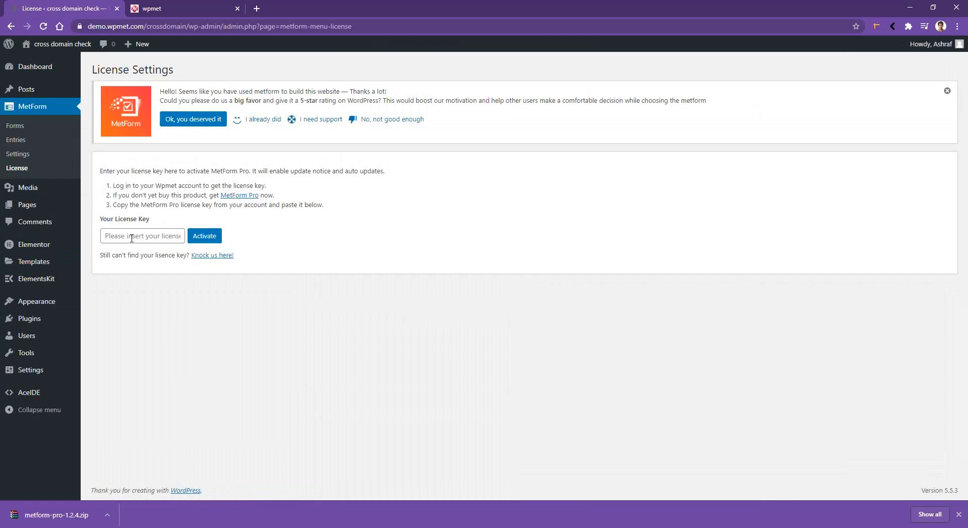
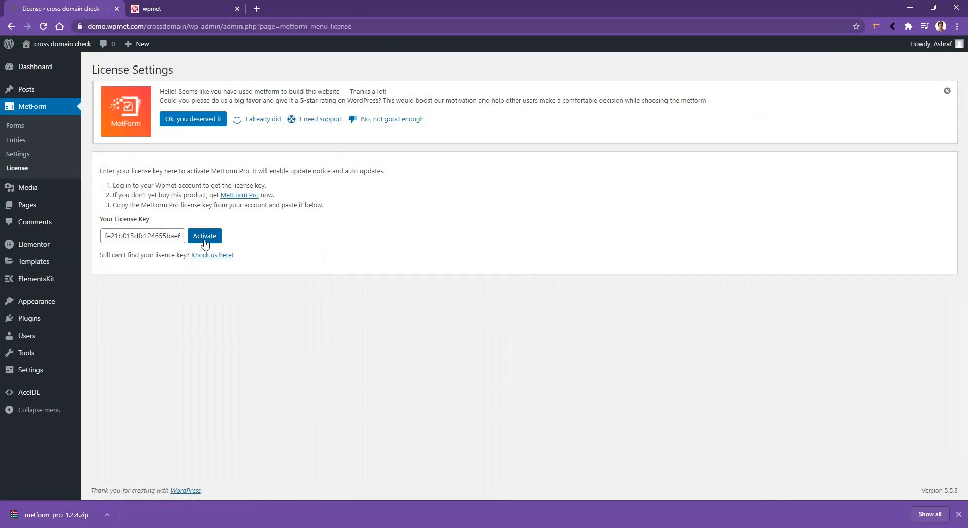
{"action": "left_click", "coordinate": [204, 236]}
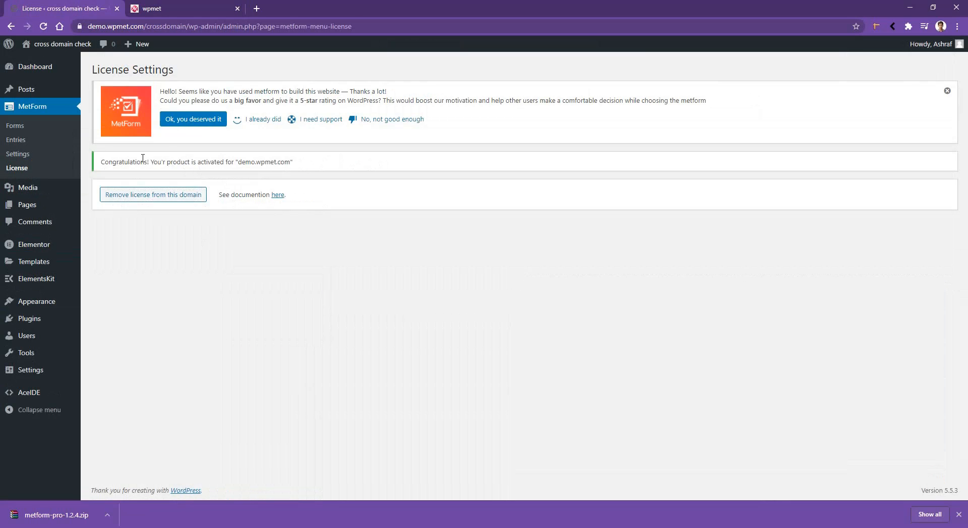